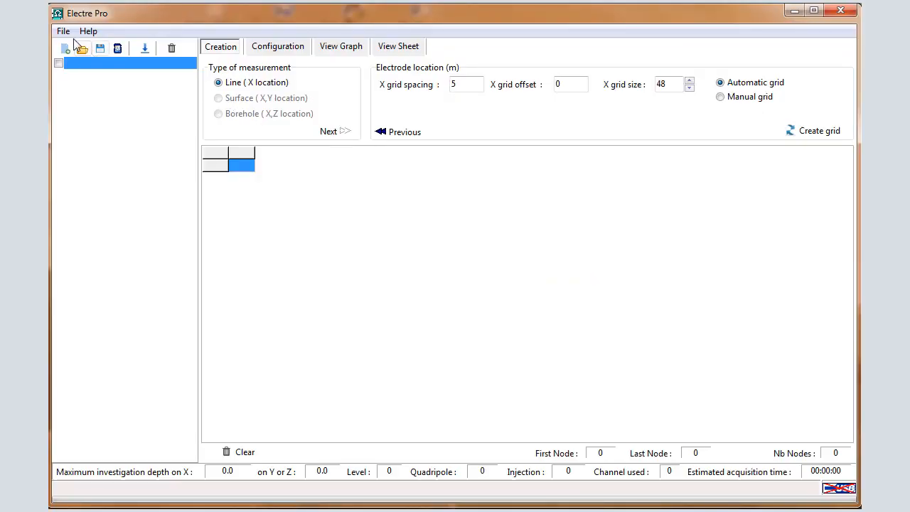
Start a new empty sequence from the File menu, keeping Line (X location) as the type
left_click(63, 31)
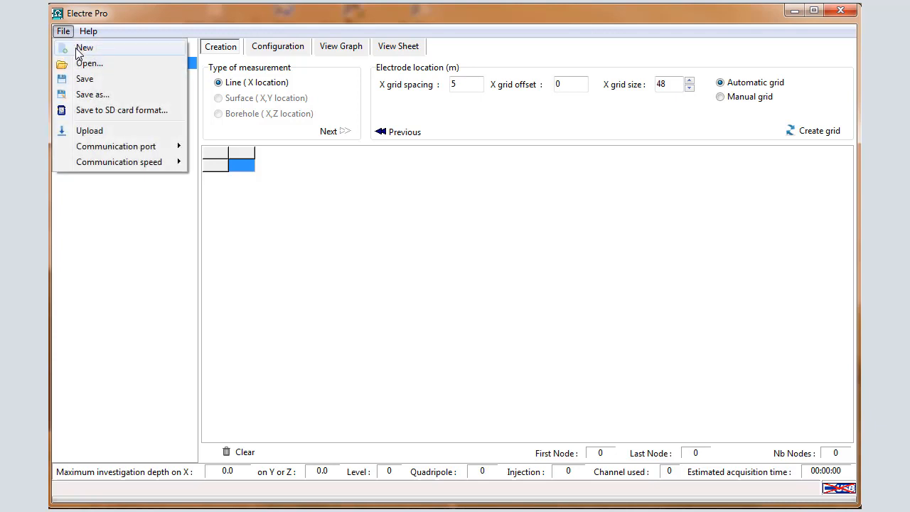
left_click(84, 48)
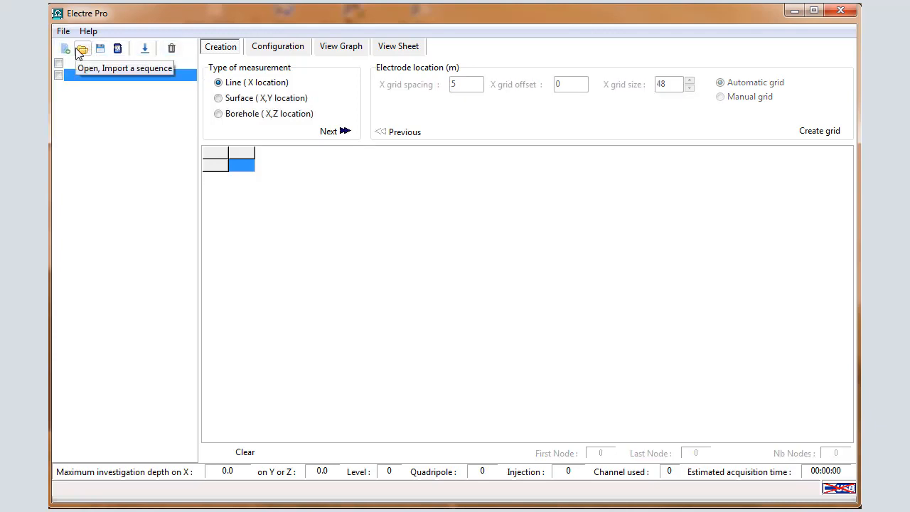
mouse_move(235, 55)
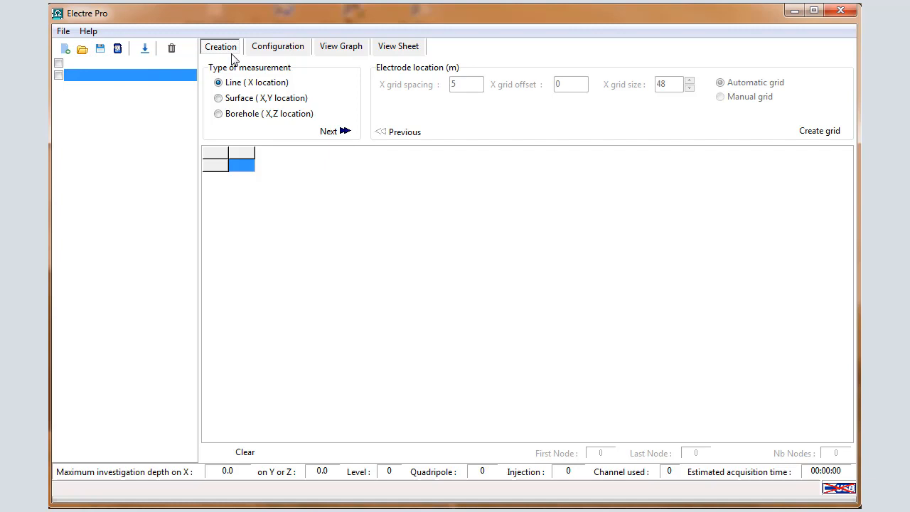
mouse_move(276, 56)
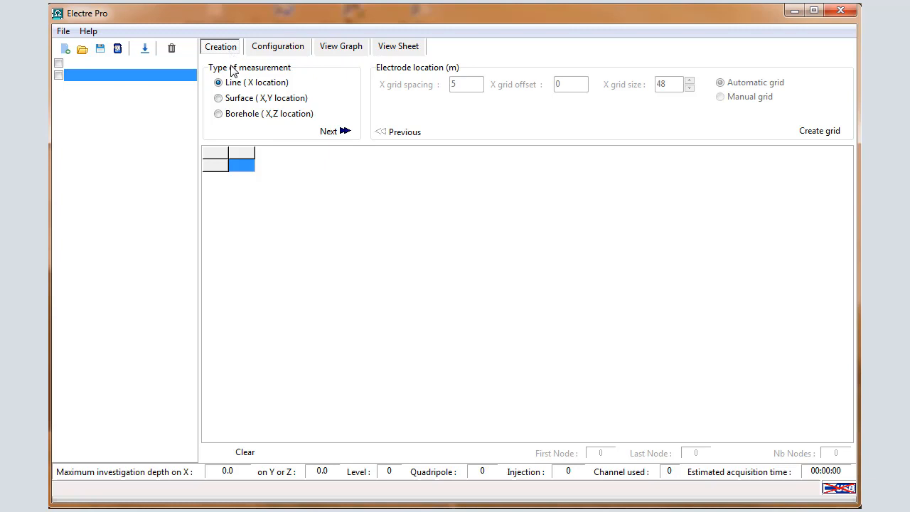
mouse_move(242, 93)
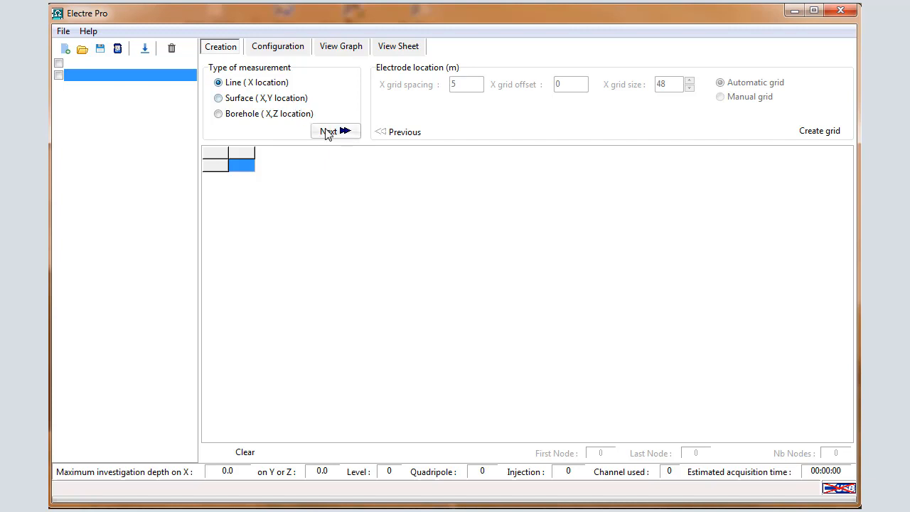
Proceed to electrode location: X spacing 5 m, offset 0, grid size 48
left_click(331, 131)
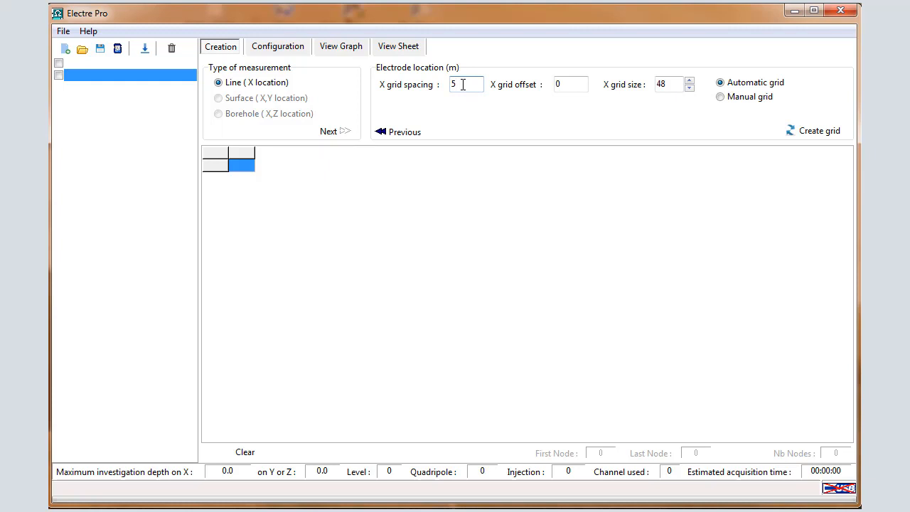
mouse_move(626, 114)
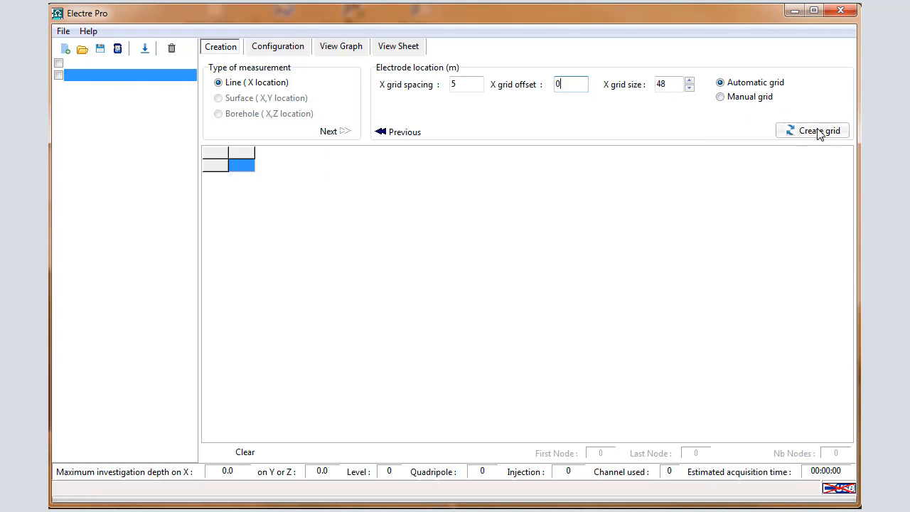
Create the 48-node electrode grid spaced 5 m from 0 to 235 m
left_click(819, 131)
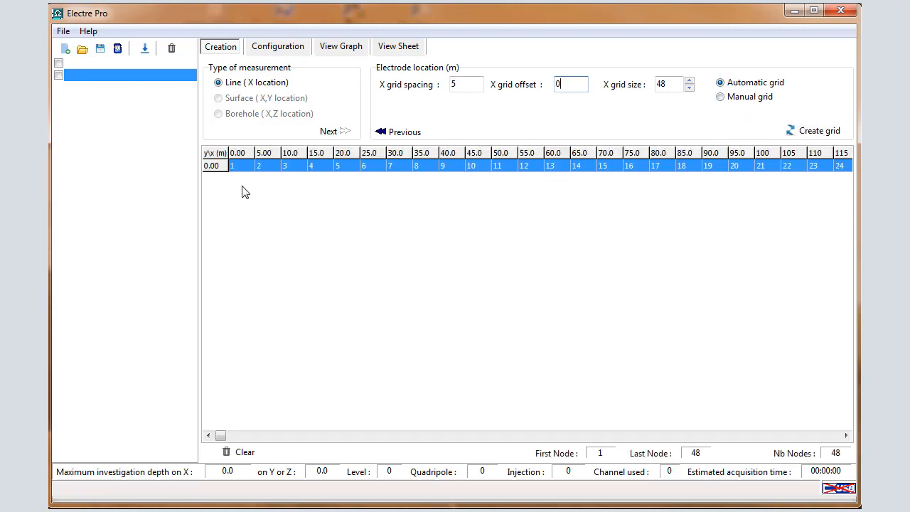
mouse_move(222, 173)
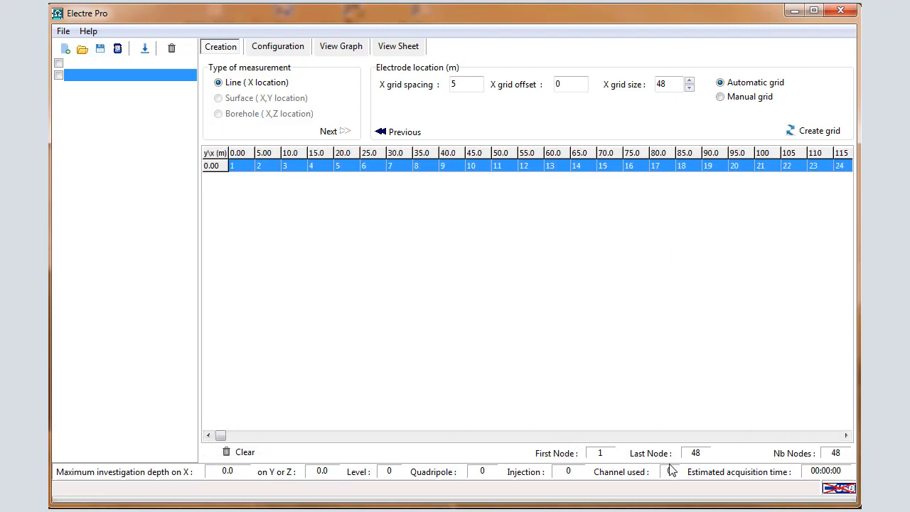
mouse_move(699, 461)
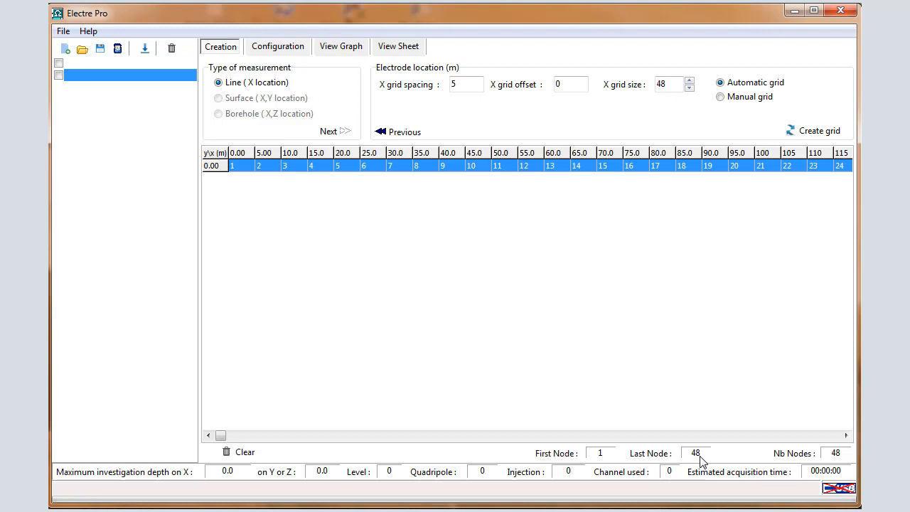
mouse_move(306, 128)
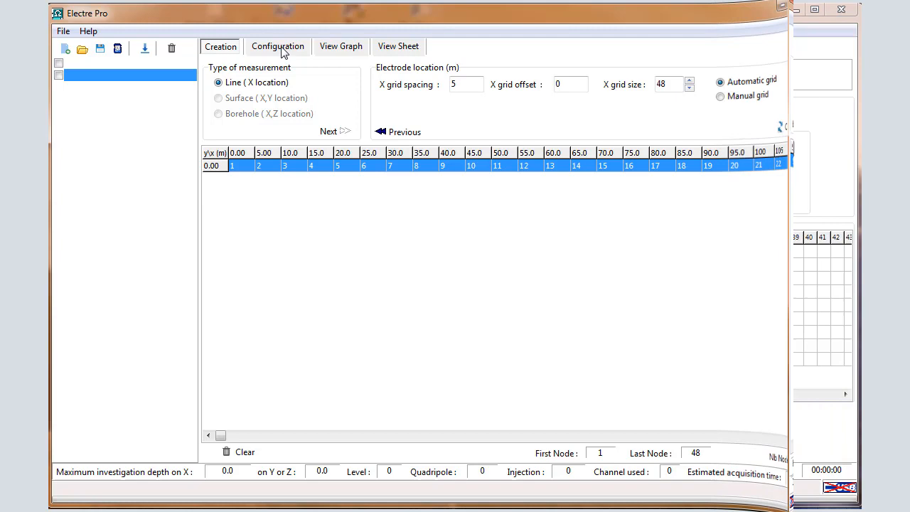
Name the sequence DD48 and set the dipole-dipole maximum channel count to 10
left_click(277, 46)
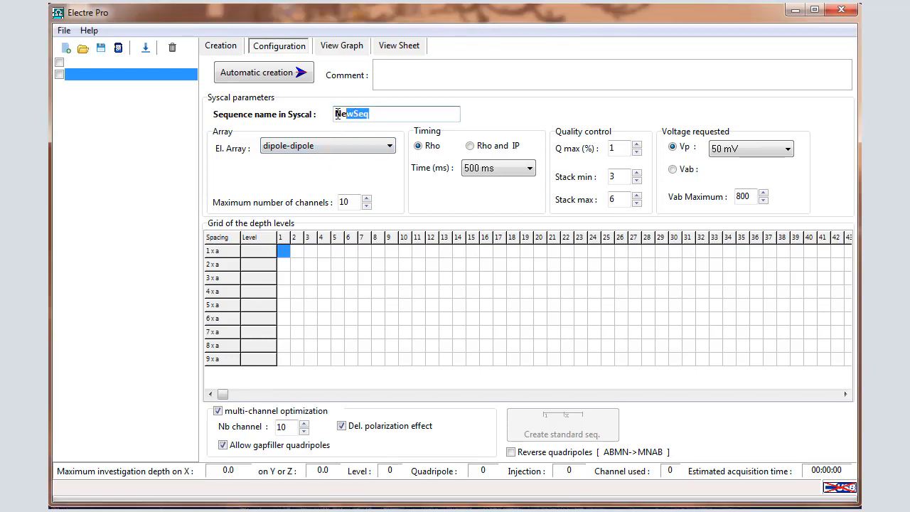
type("DD4")
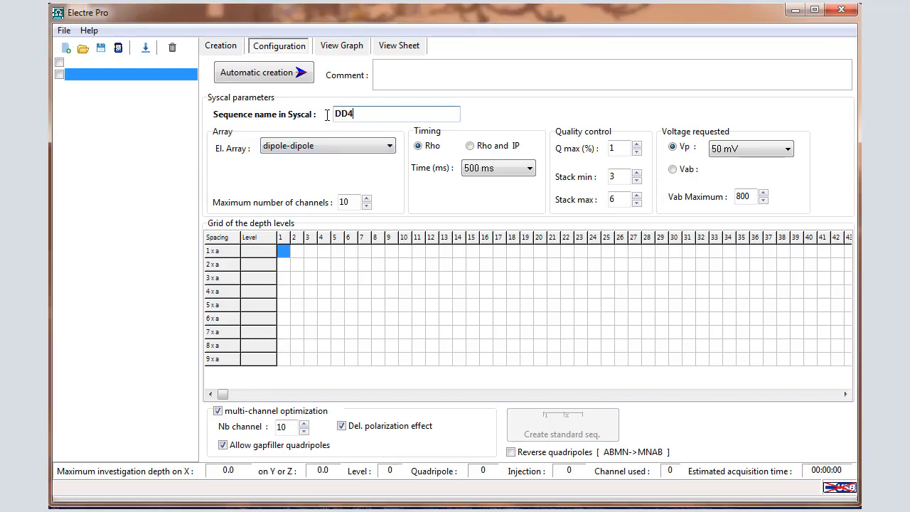
type("8")
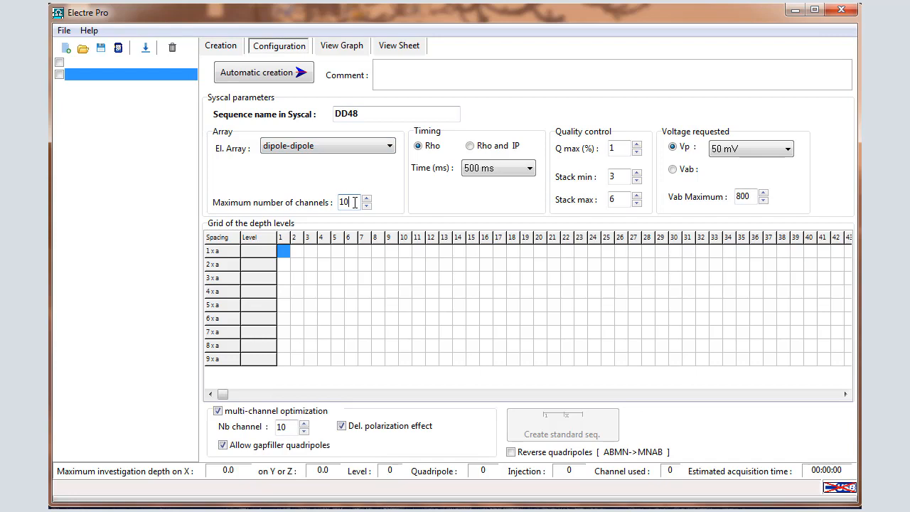
type("2")
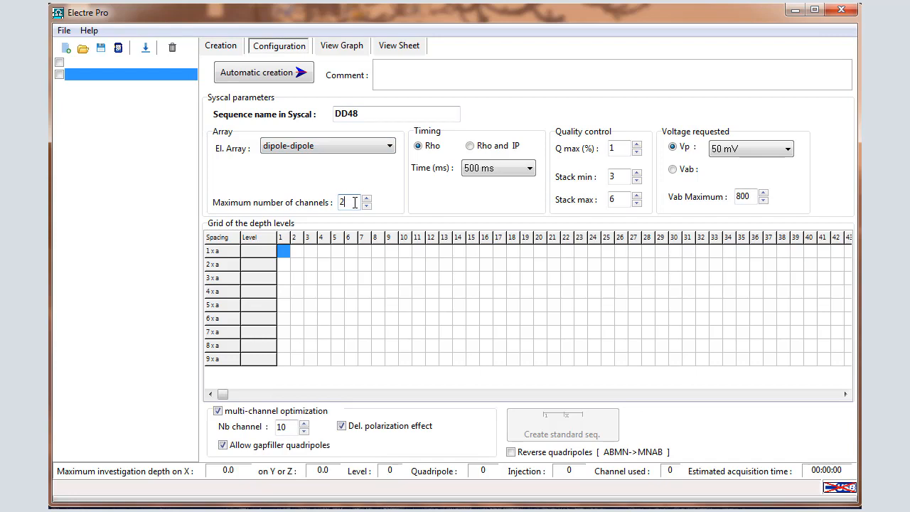
key("Backspace")
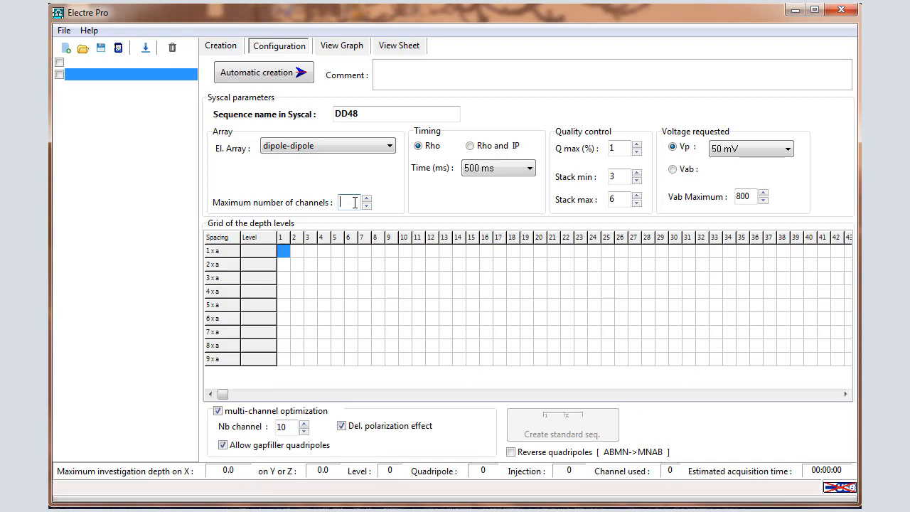
type("10")
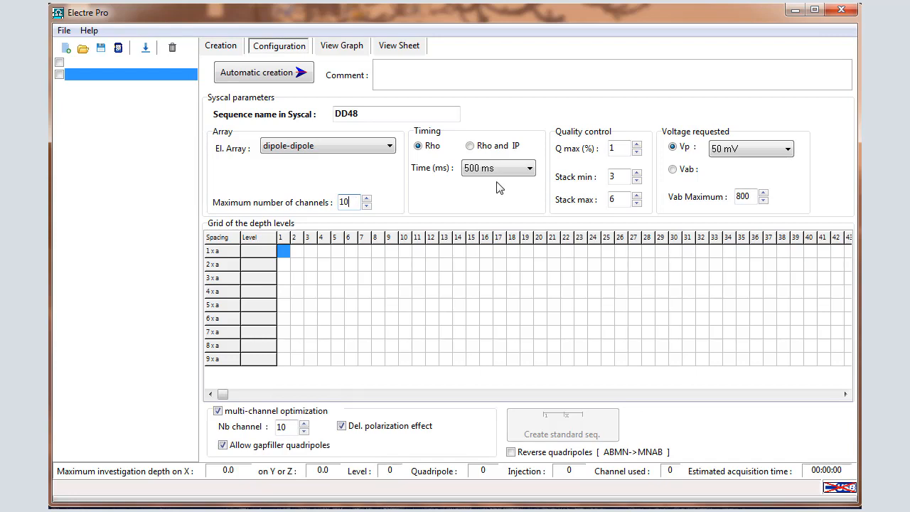
mouse_move(444, 168)
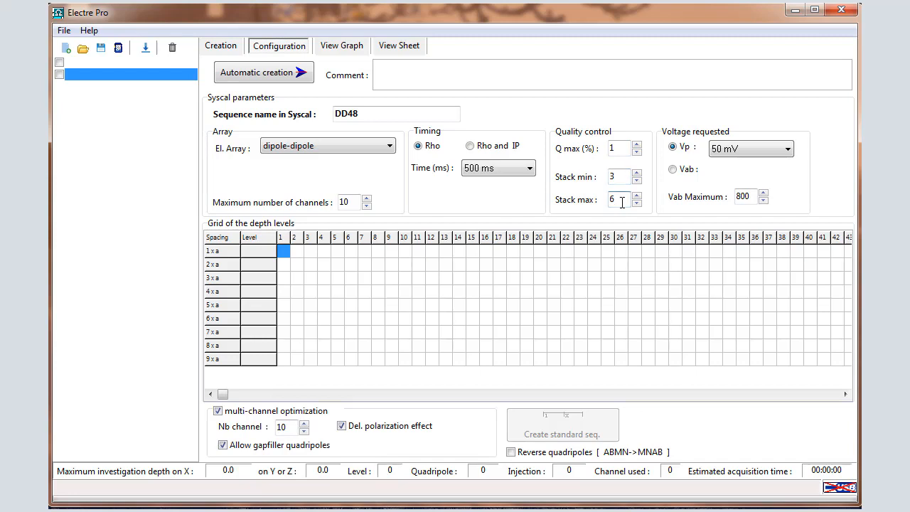
mouse_move(728, 121)
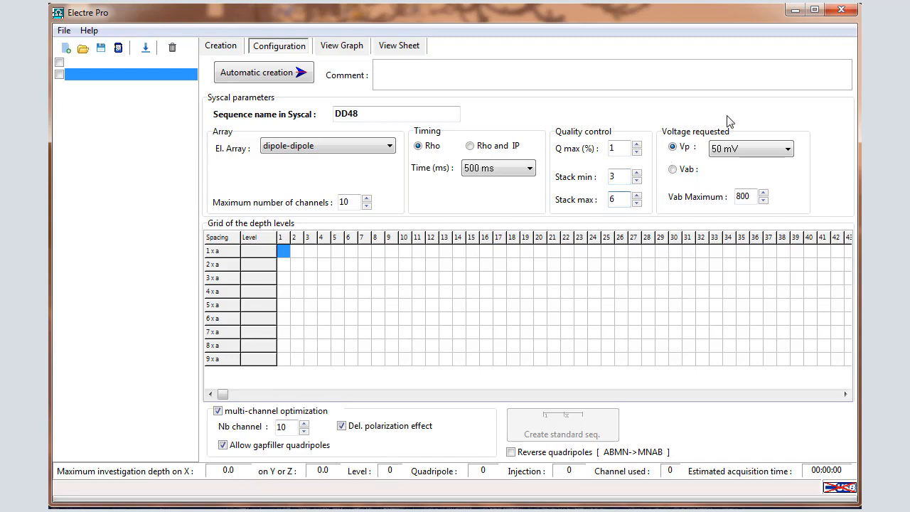
mouse_move(737, 167)
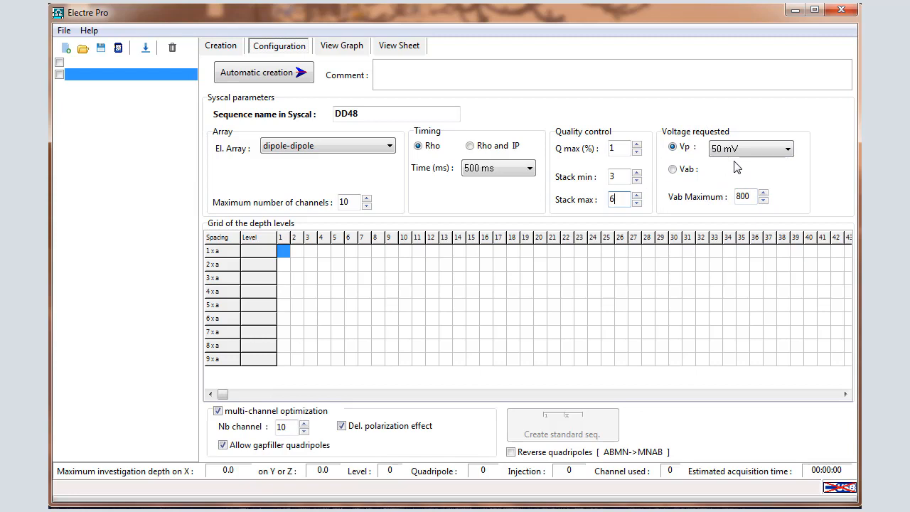
mouse_move(760, 149)
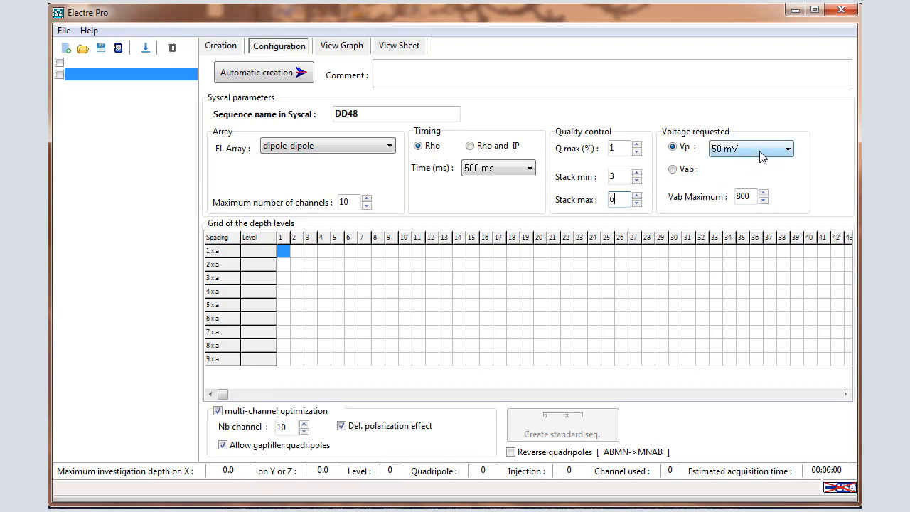
mouse_move(754, 162)
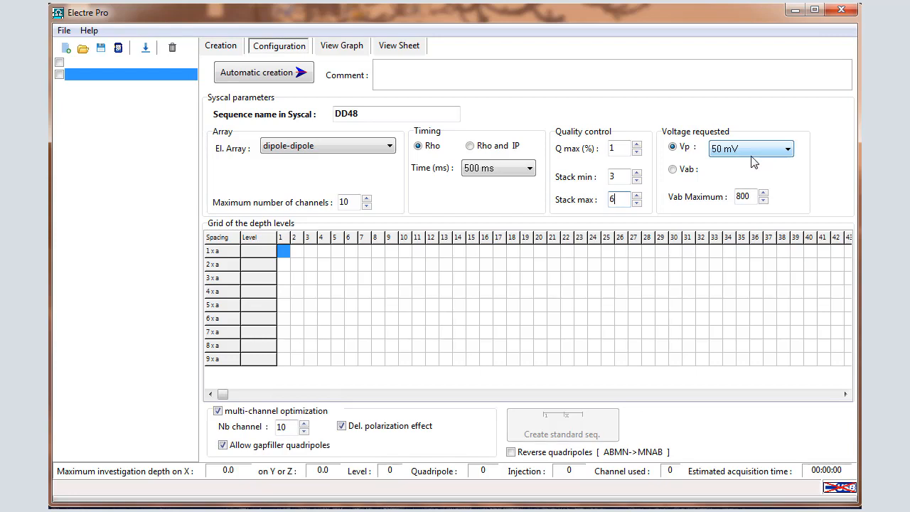
mouse_move(746, 182)
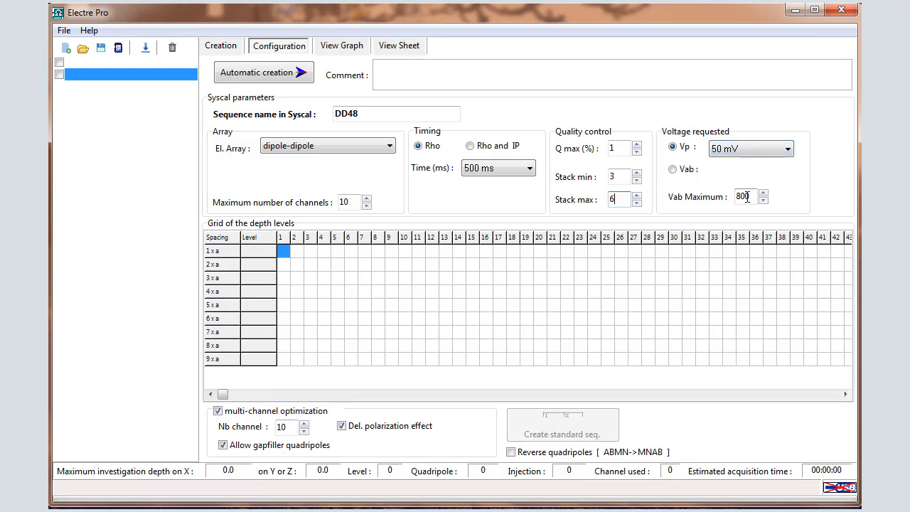
mouse_move(429, 273)
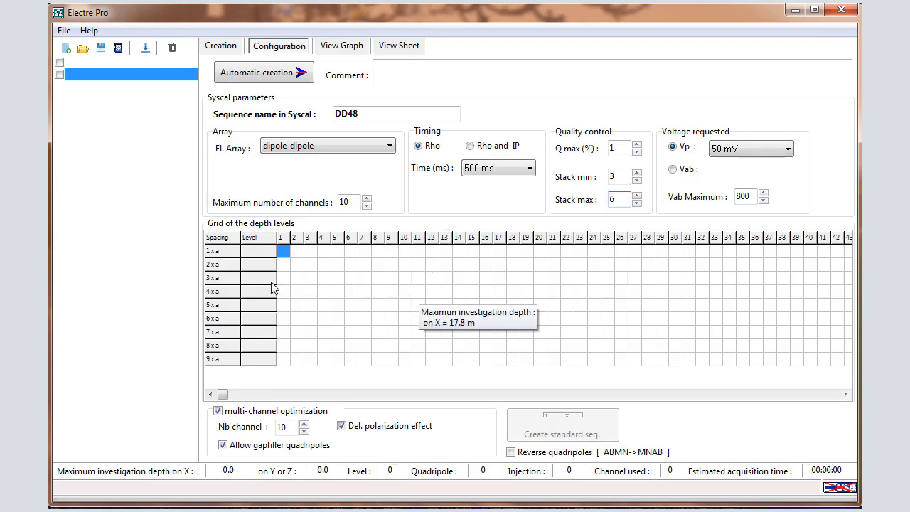
mouse_move(228, 300)
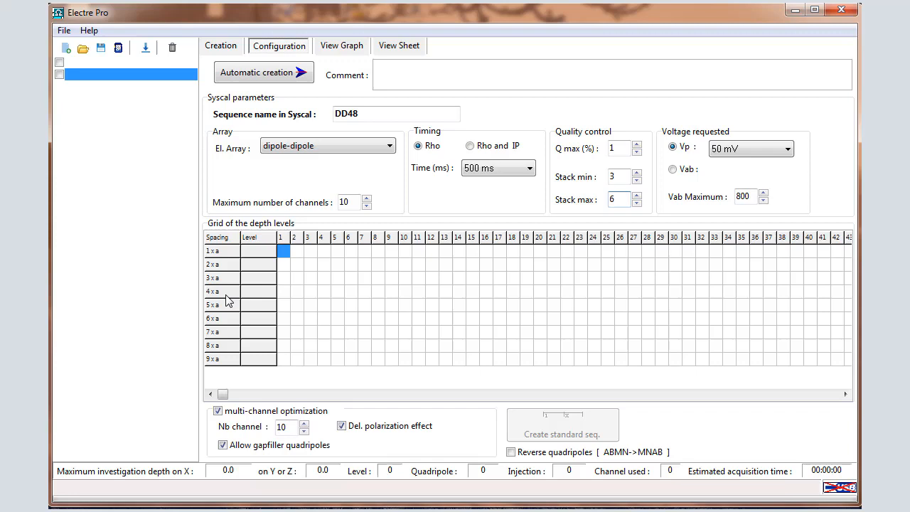
mouse_move(320, 244)
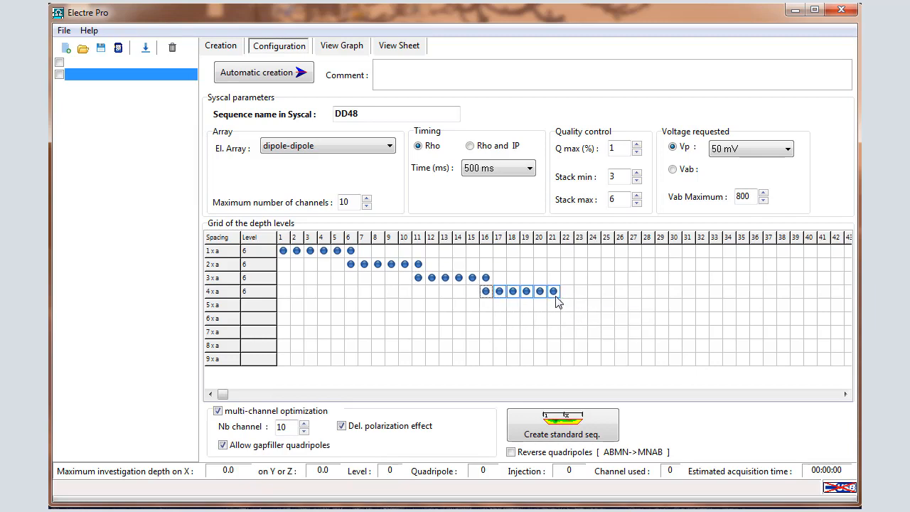
mouse_move(555, 292)
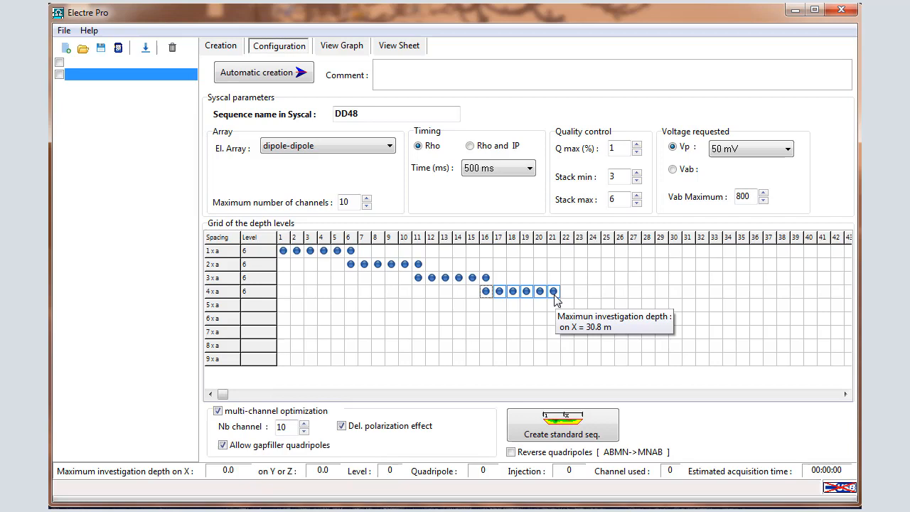
mouse_move(304, 424)
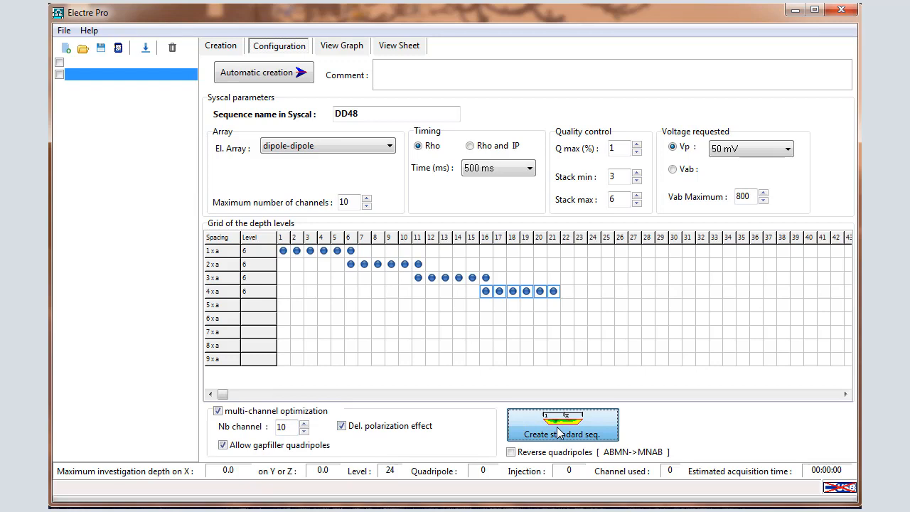
Create the standard sequence and accept its statistics: 930 quadripoles, 11:37 estimated time
left_click(563, 434)
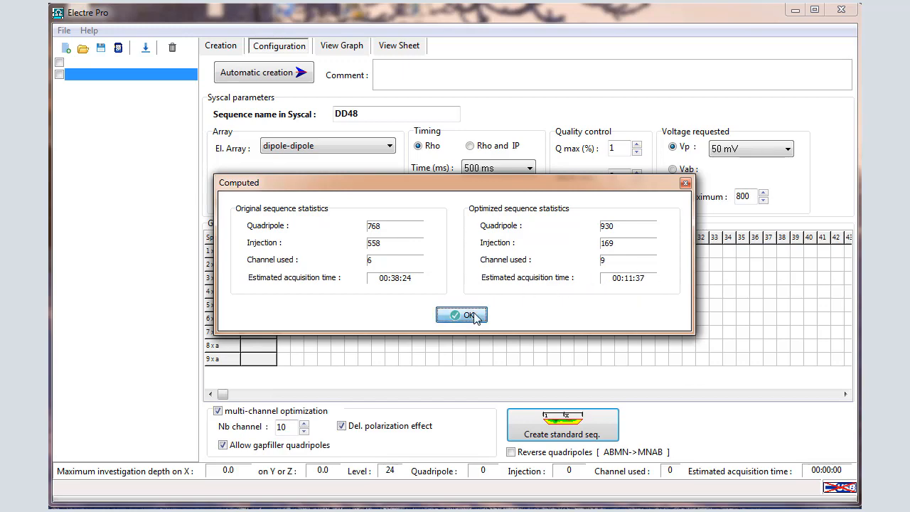
left_click(461, 316)
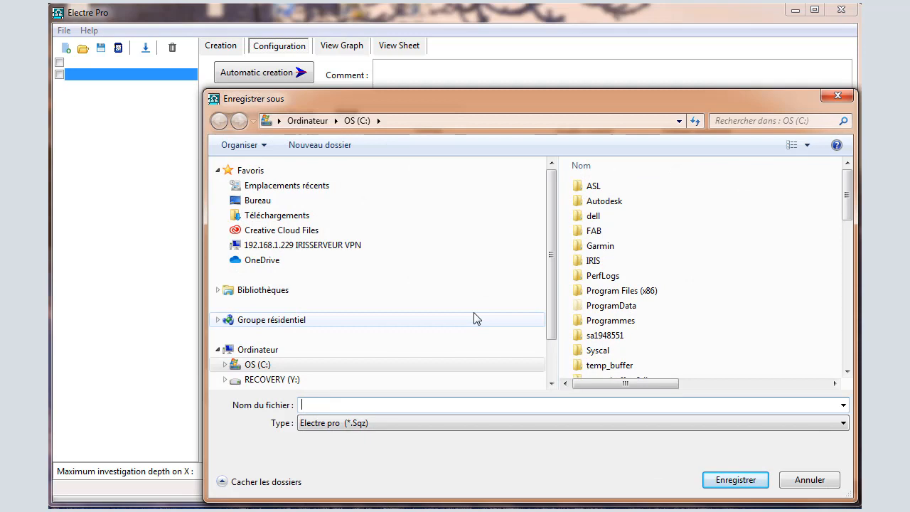
Save the standard sequence file as DD48-1
type("DD48-1")
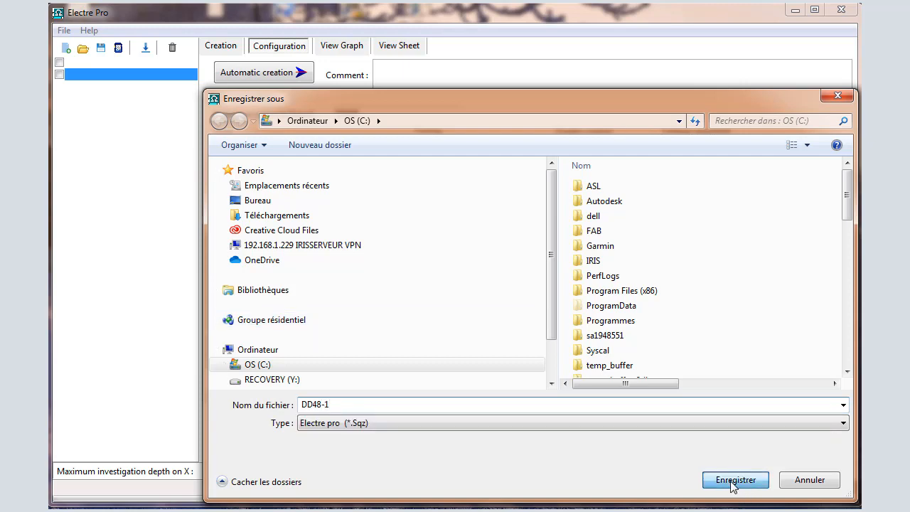
left_click(735, 479)
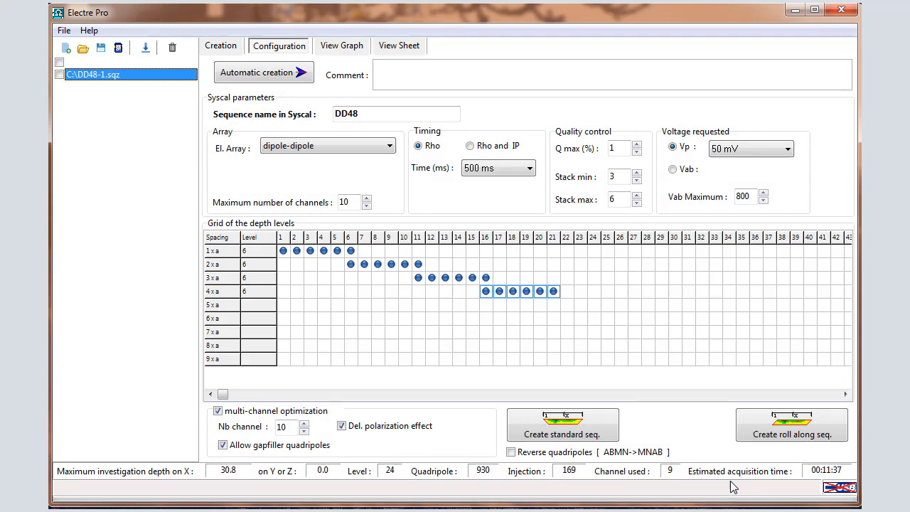
mouse_move(695, 435)
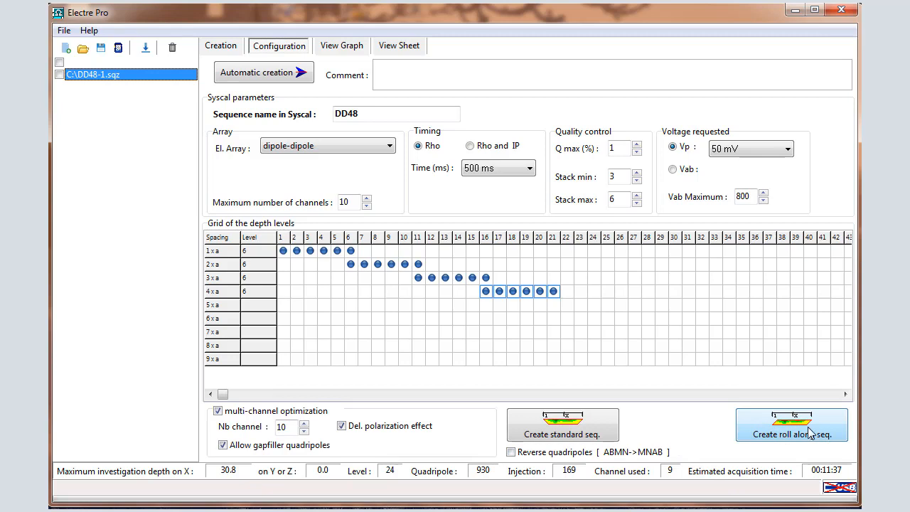
Create a roll-along sequence moving 24 nodes along the X grid
left_click(790, 434)
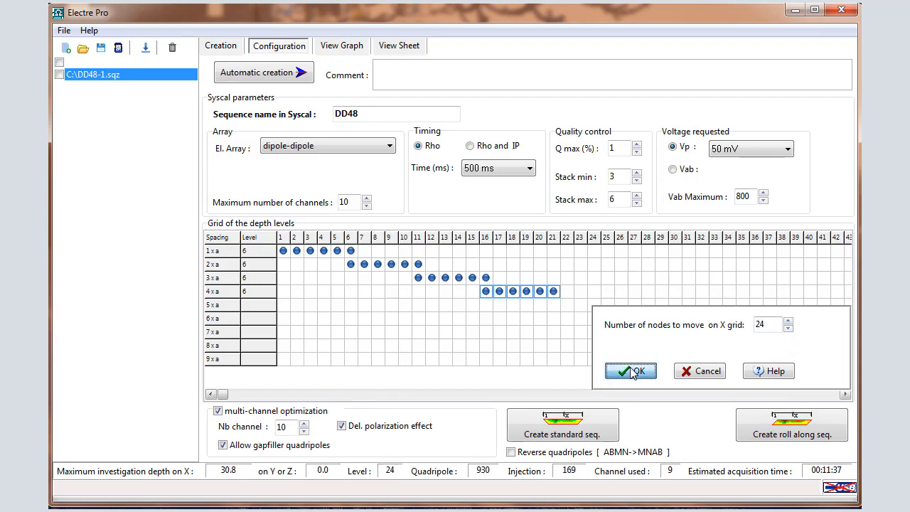
left_click(631, 370)
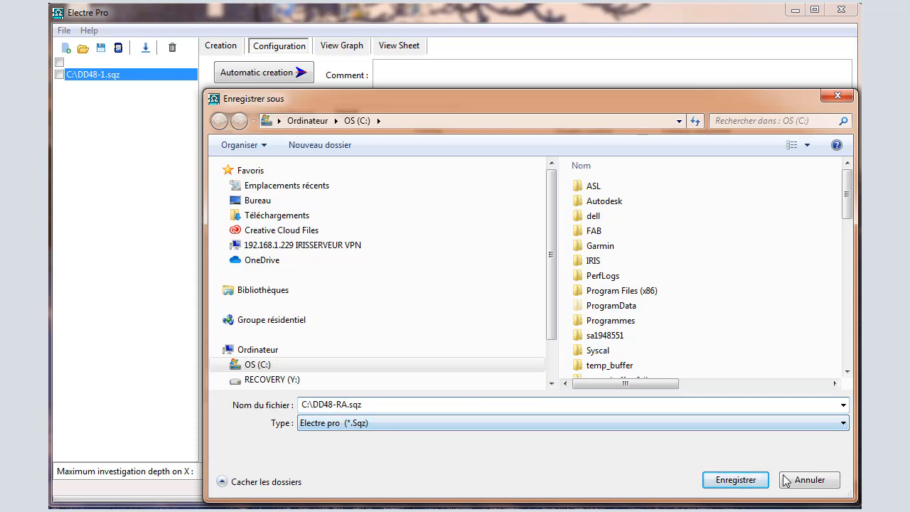
Save the roll-along sequence as DD48-RA and accept its 706 quadripoles, 8:27 statistics
left_click(735, 479)
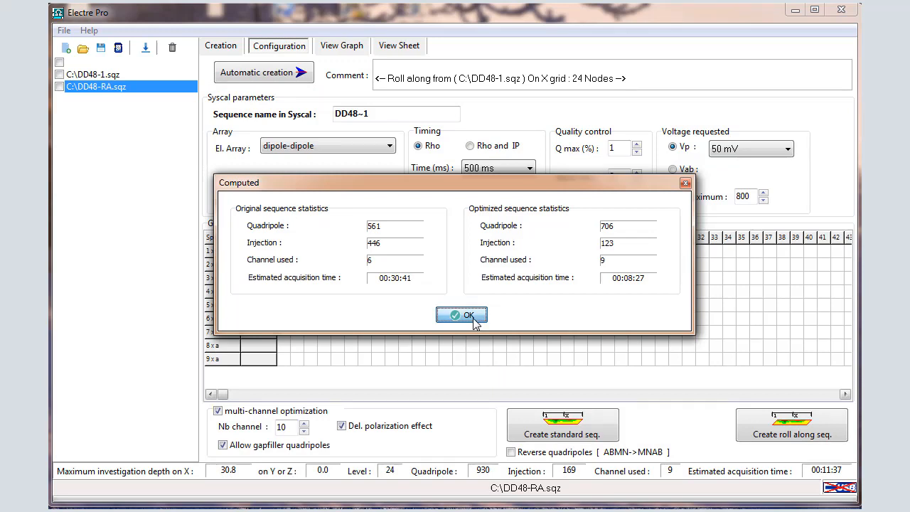
left_click(460, 316)
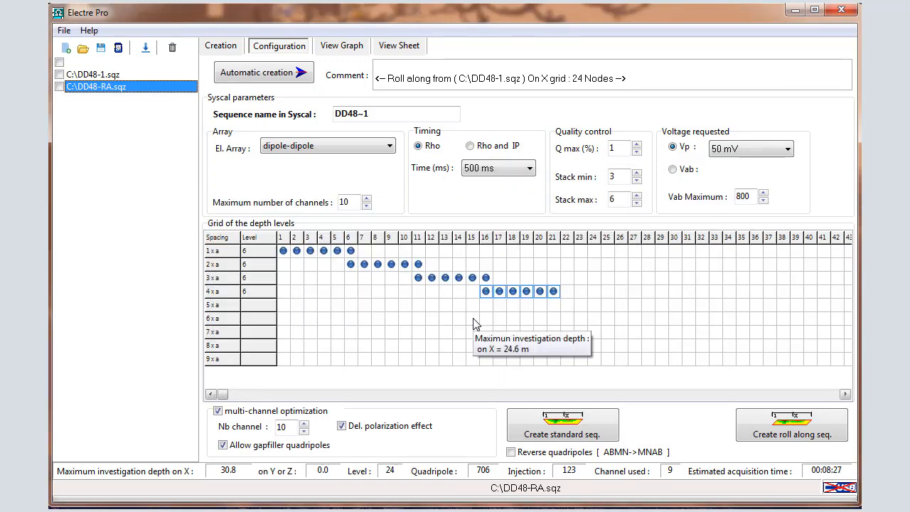
mouse_move(438, 236)
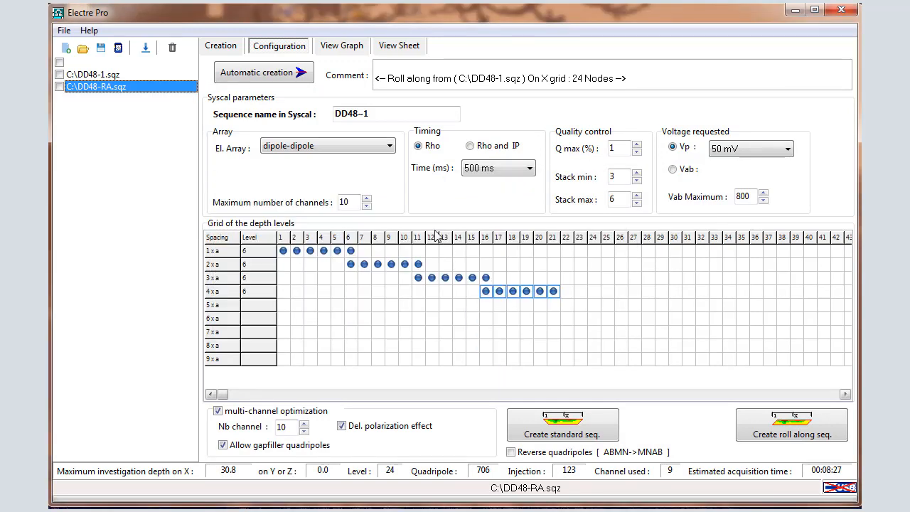
Show the View Graph pseudo-section, switching between DD48-1 and DD48-RA and ending on DD48-1
left_click(342, 45)
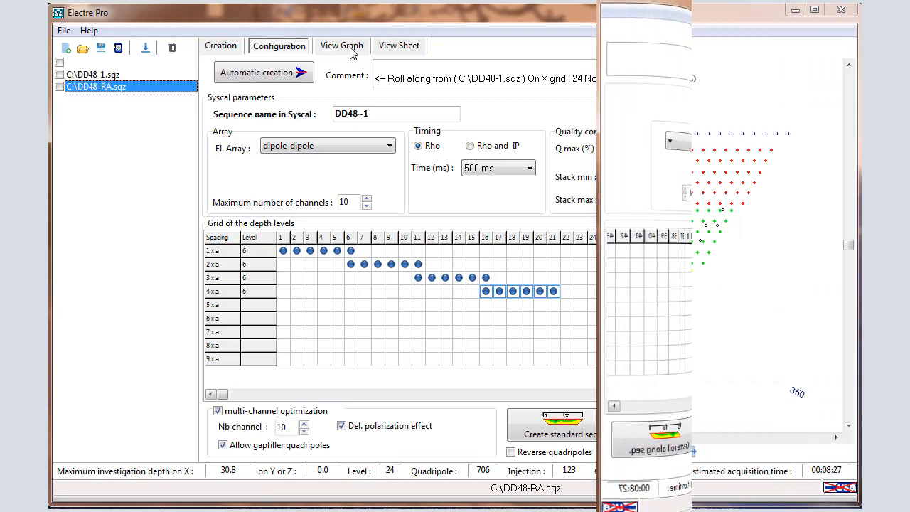
left_click(341, 45)
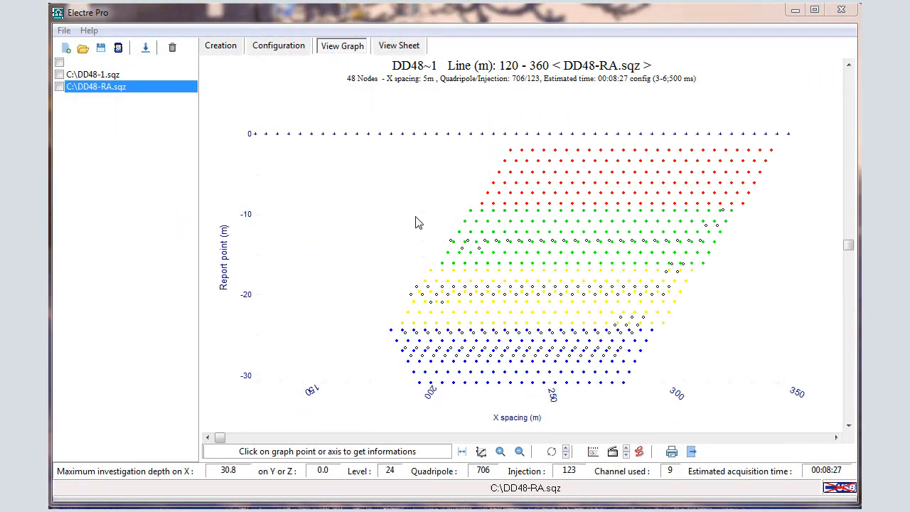
left_click(92, 74)
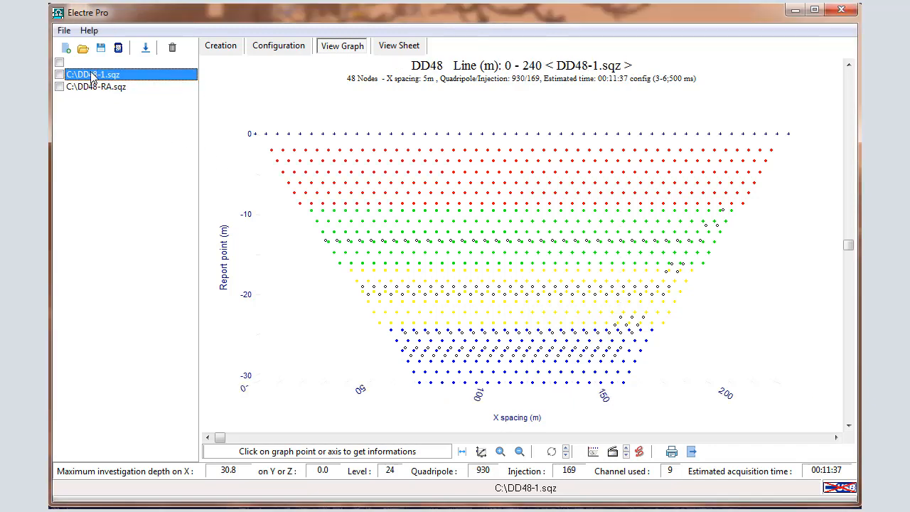
mouse_move(88, 93)
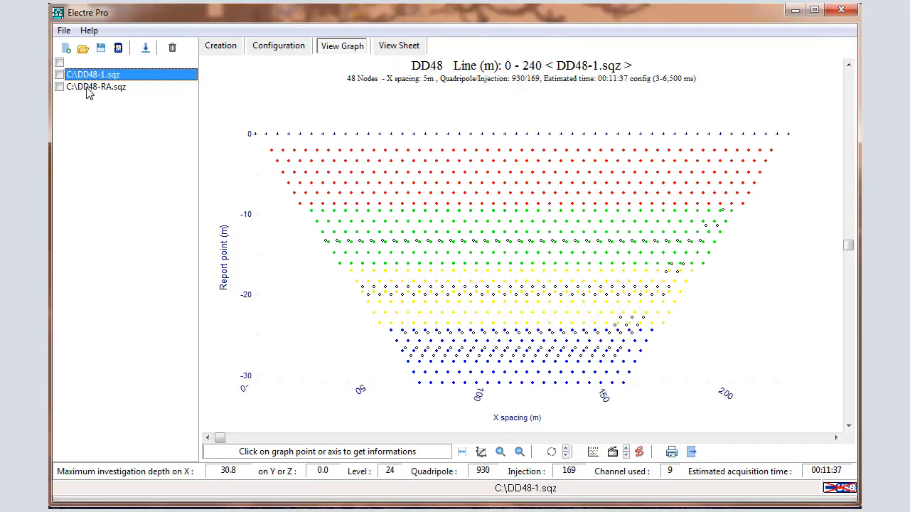
left_click(97, 87)
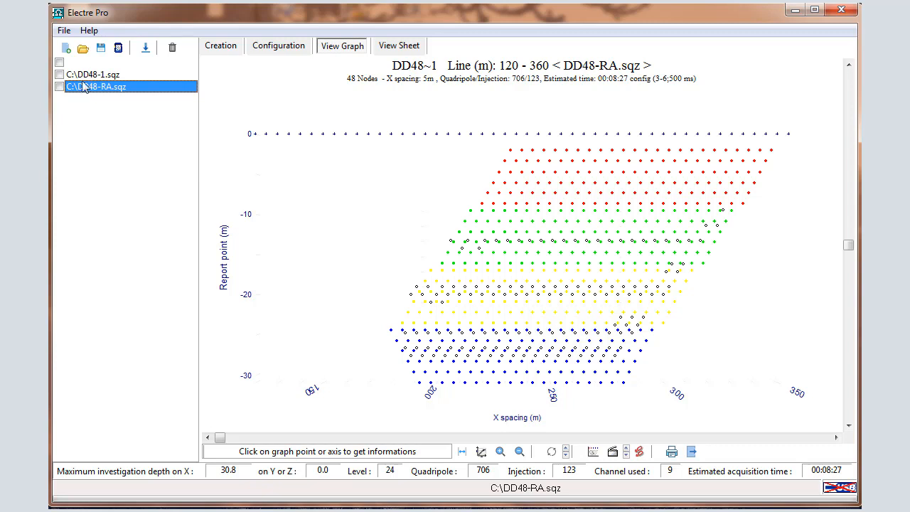
left_click(93, 74)
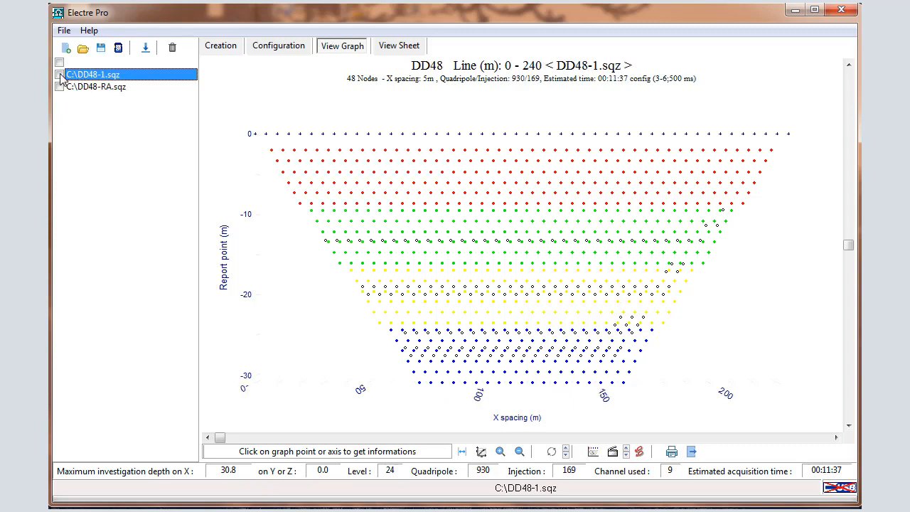
Tick DD48-RA to overlay both sequences, highlighting DD48-1 then DD48-RA in the graph
left_click(60, 86)
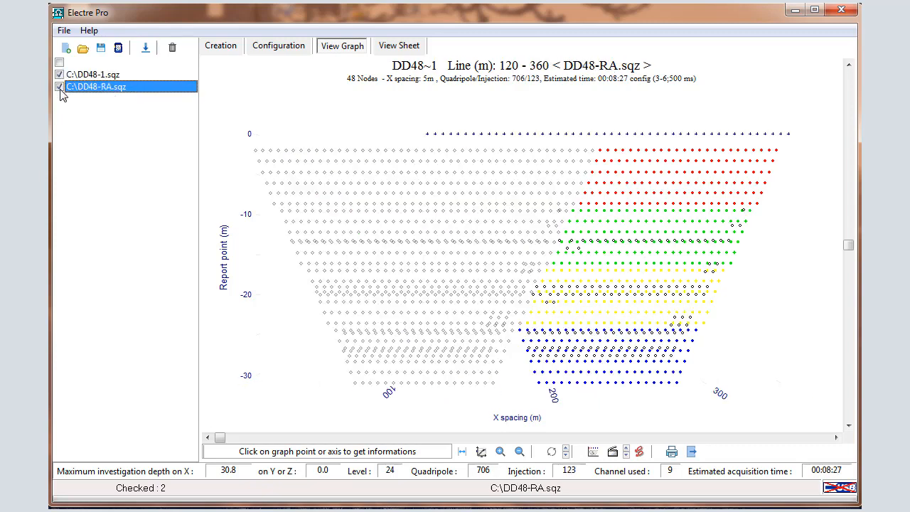
left_click(91, 74)
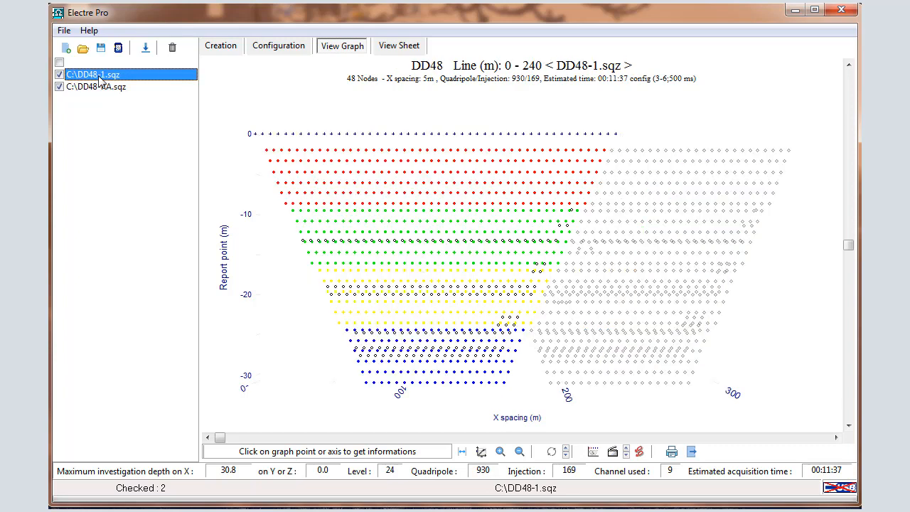
left_click(95, 87)
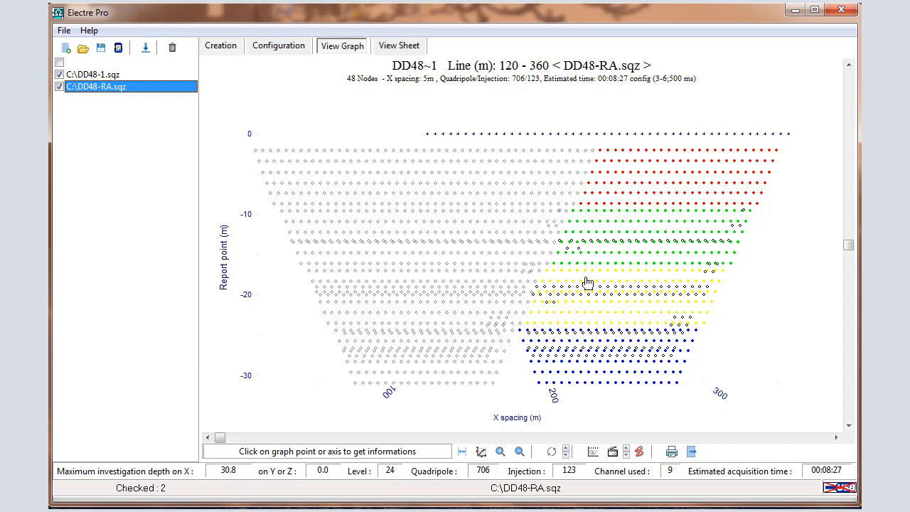
mouse_move(509, 253)
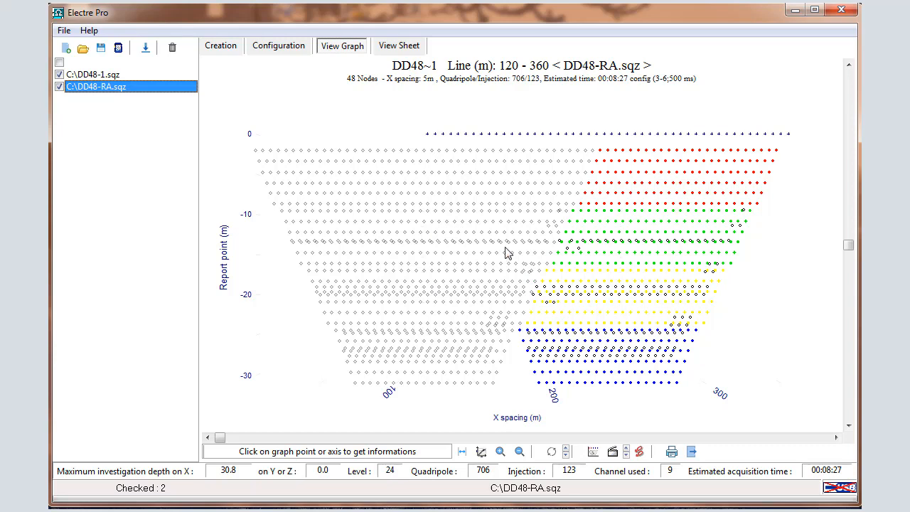
mouse_move(634, 273)
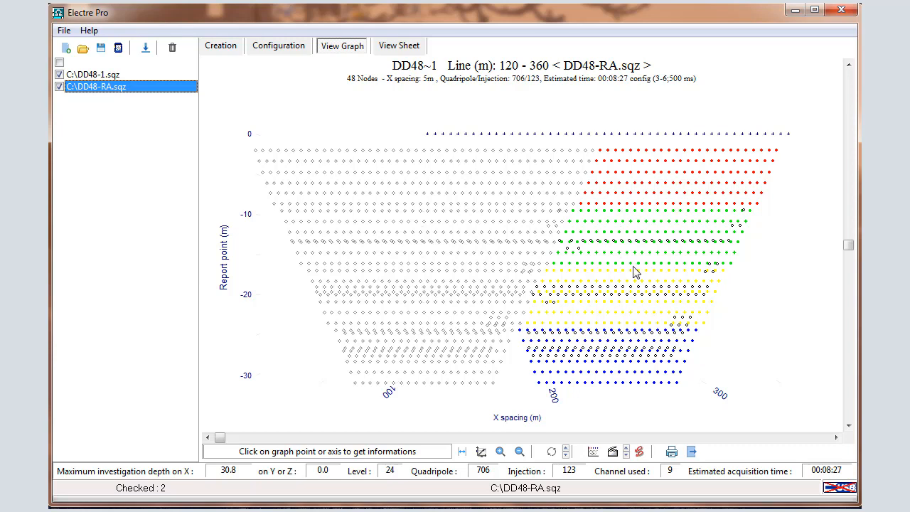
mouse_move(605, 287)
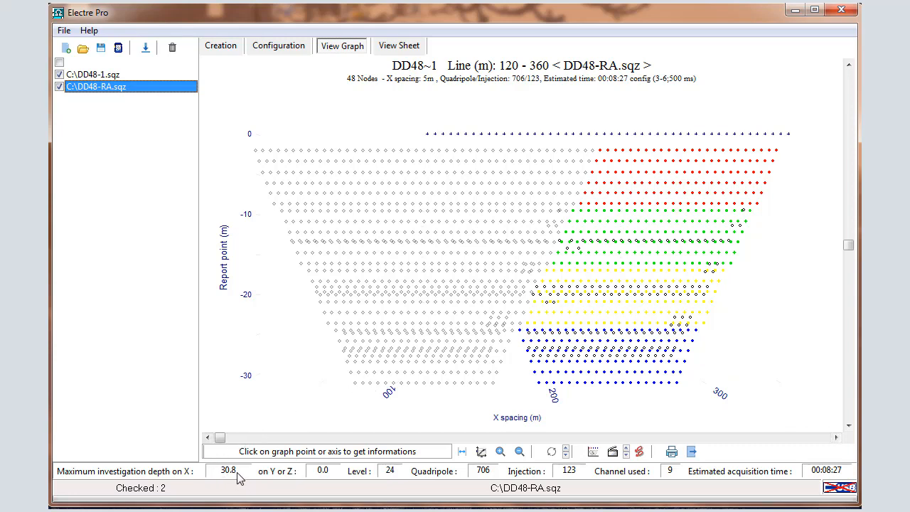
mouse_move(495, 487)
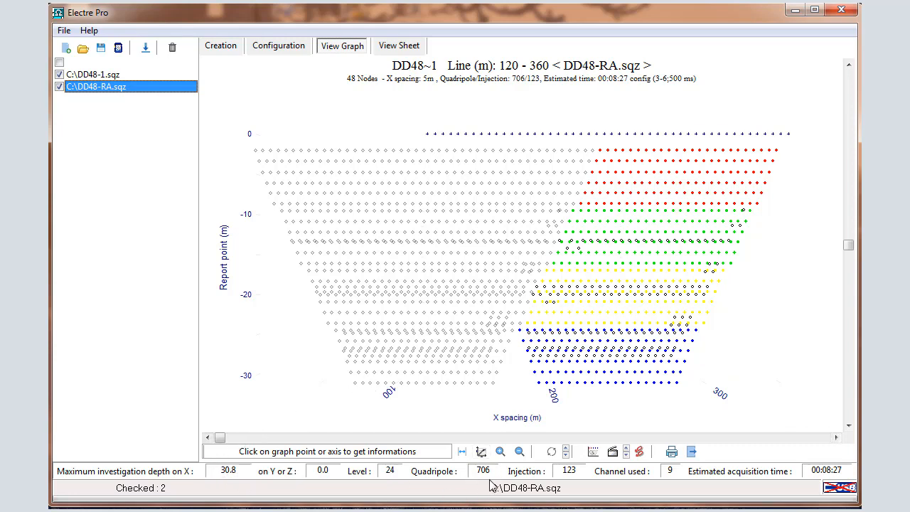
mouse_move(852, 467)
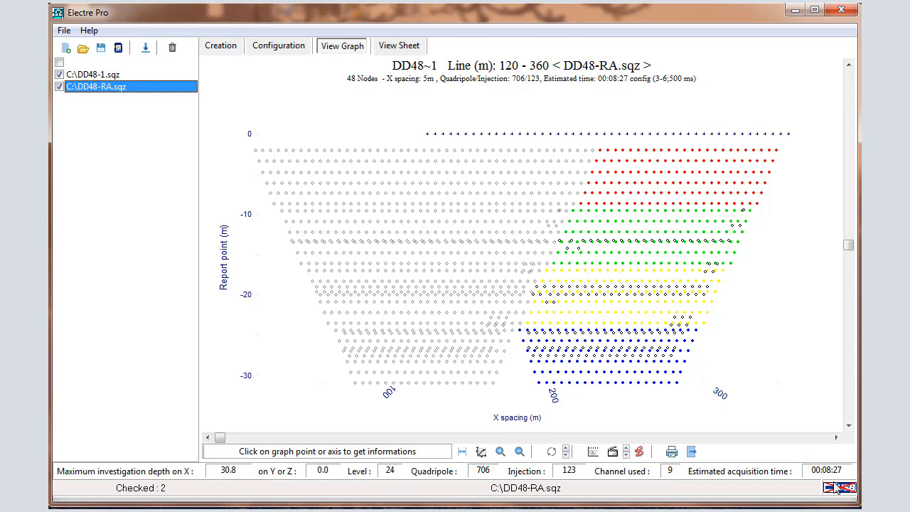
mouse_move(384, 177)
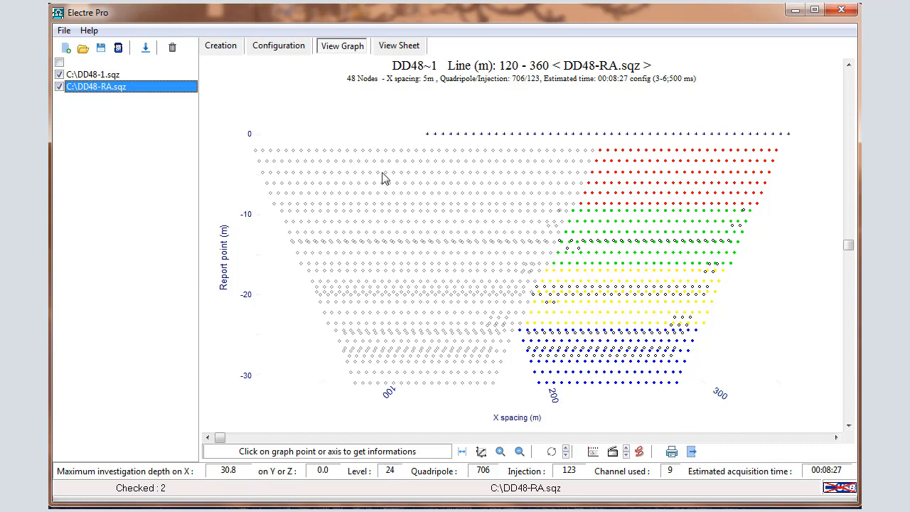
mouse_move(381, 170)
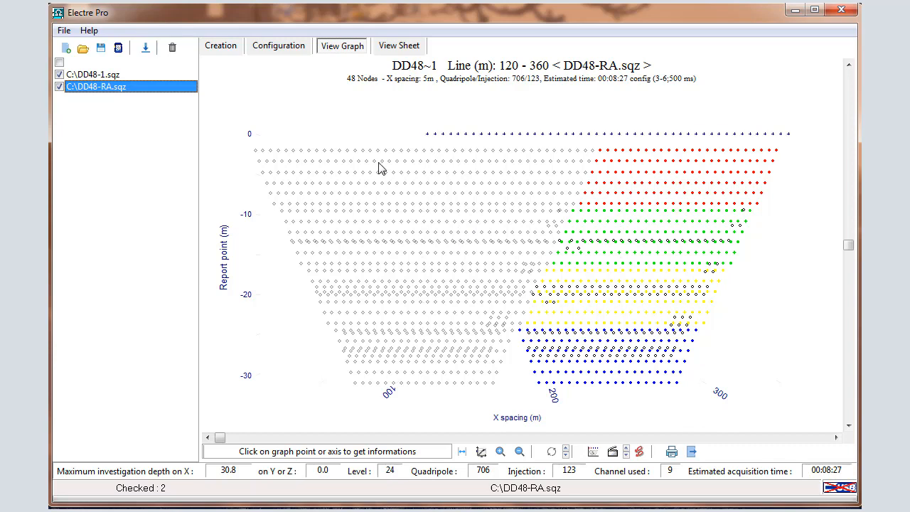
mouse_move(390, 88)
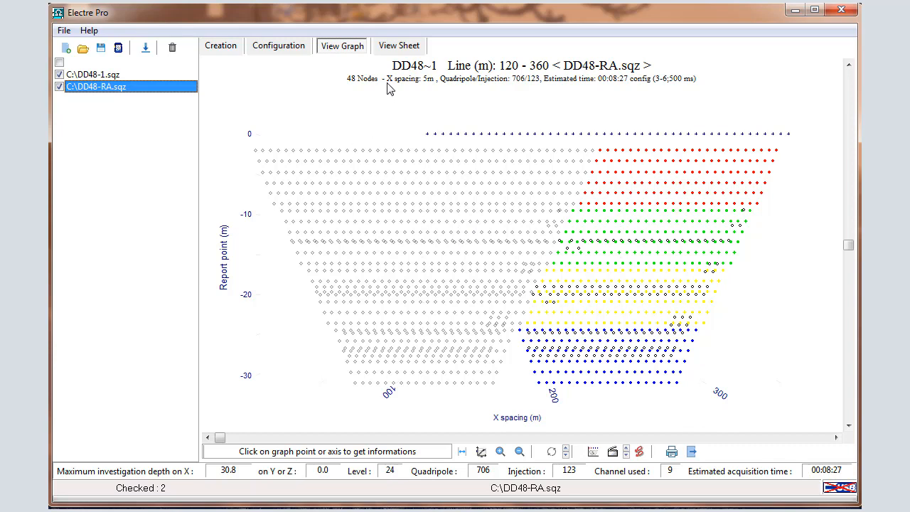
Compare the node-coordinate and quadripole tables of DD48-1.sqz and DD48-RA.sqz in sheet view
left_click(399, 44)
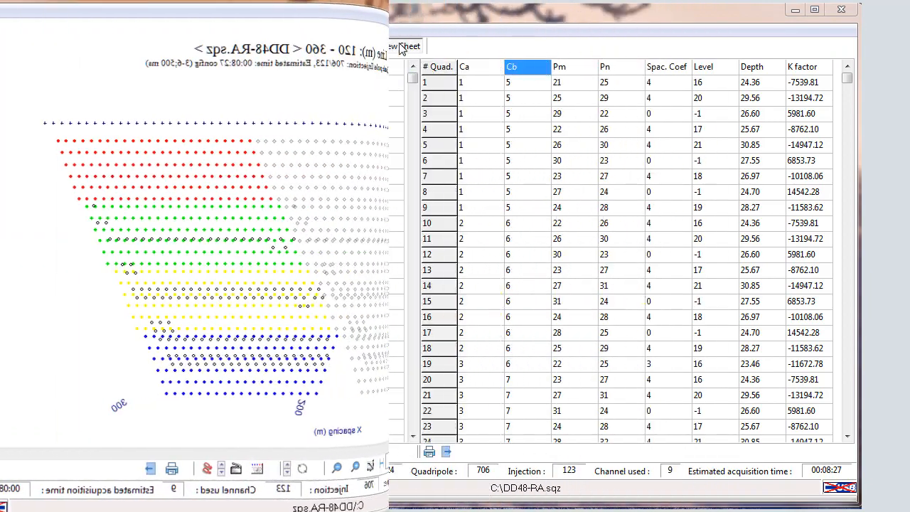
left_click(400, 46)
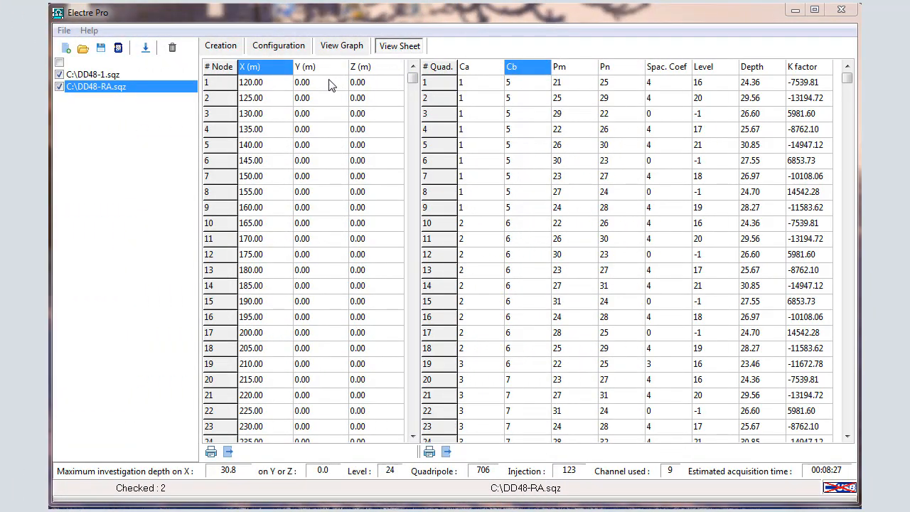
left_click(91, 74)
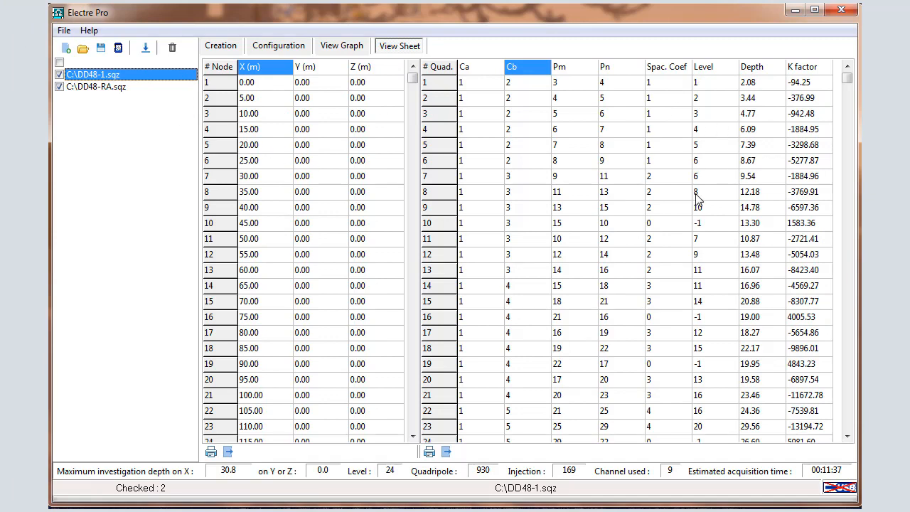
left_click(96, 87)
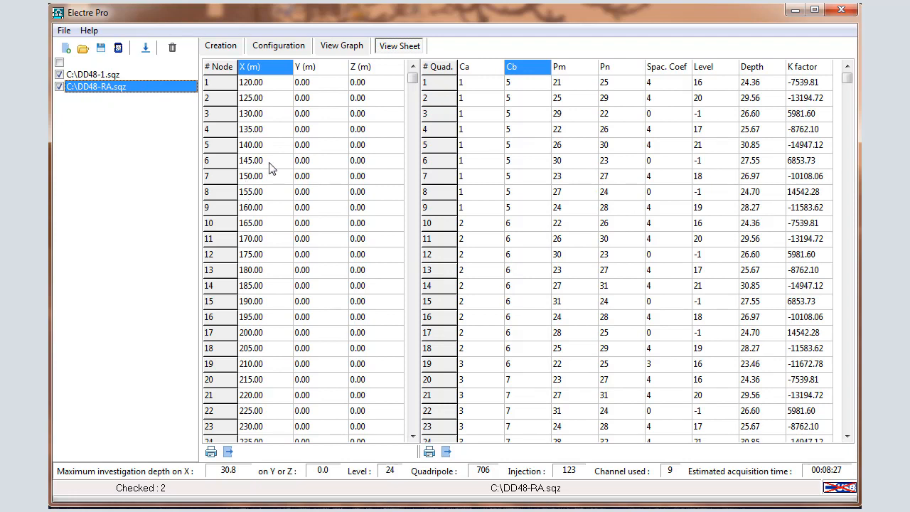
mouse_move(91, 97)
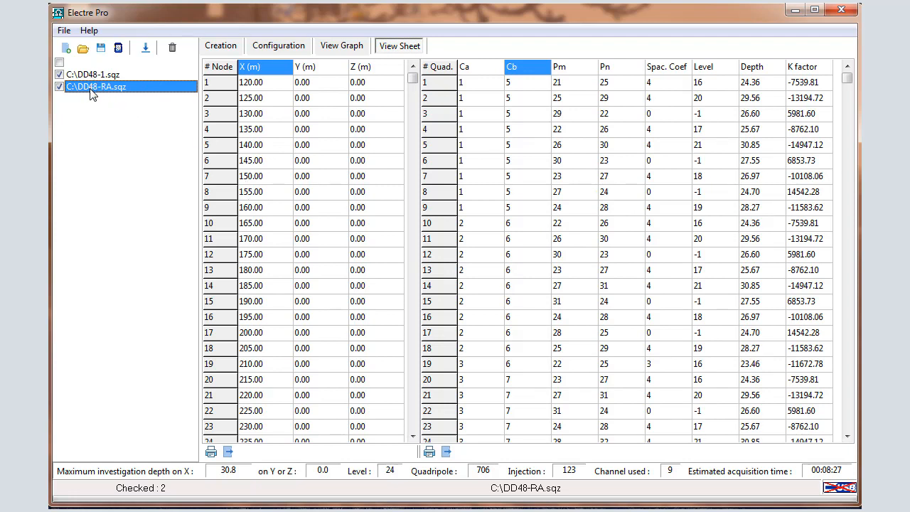
Select the roll-along sequence DD48-RA and reach the File menu for uploading
left_click(60, 74)
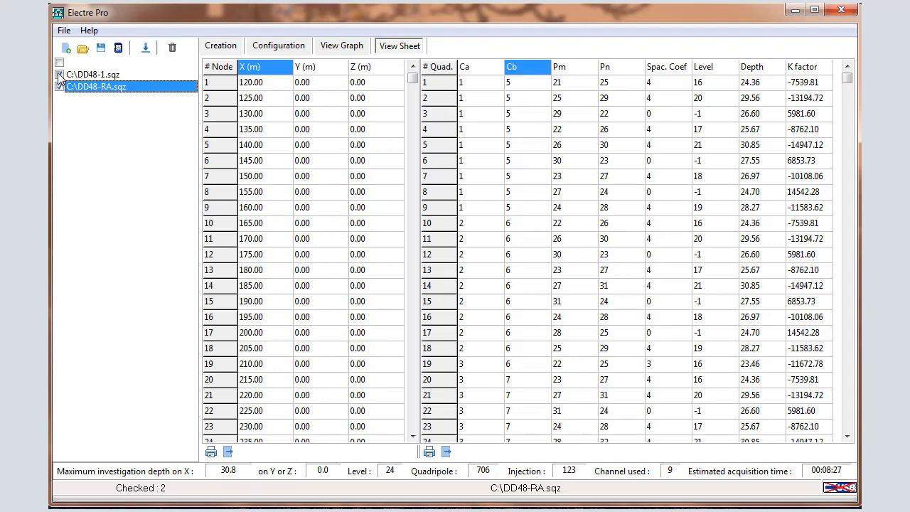
left_click(63, 30)
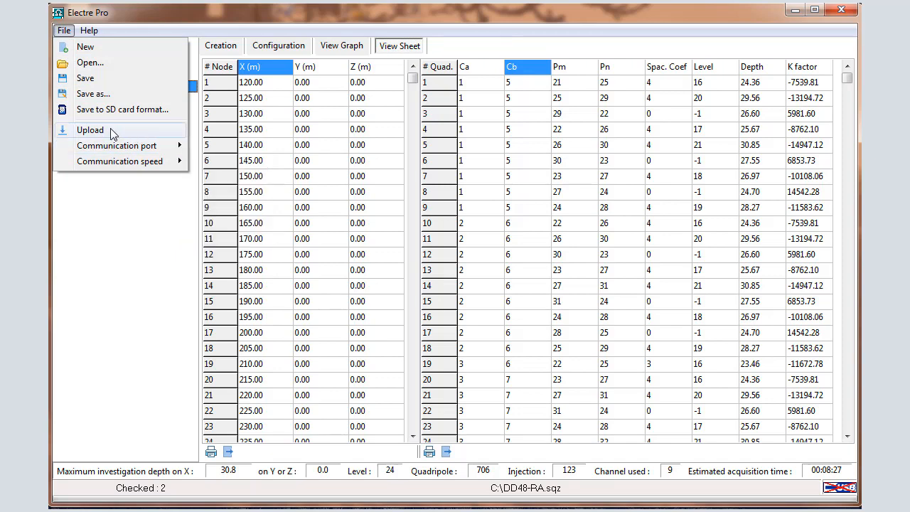
Upload DD48-RA to the Syscal, confirming readiness up to the USB-link connection prompt
left_click(91, 129)
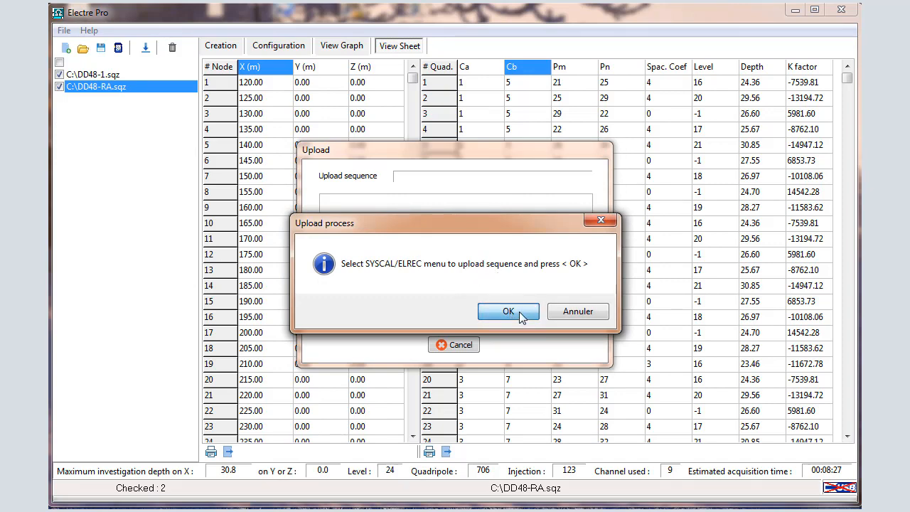
left_click(509, 311)
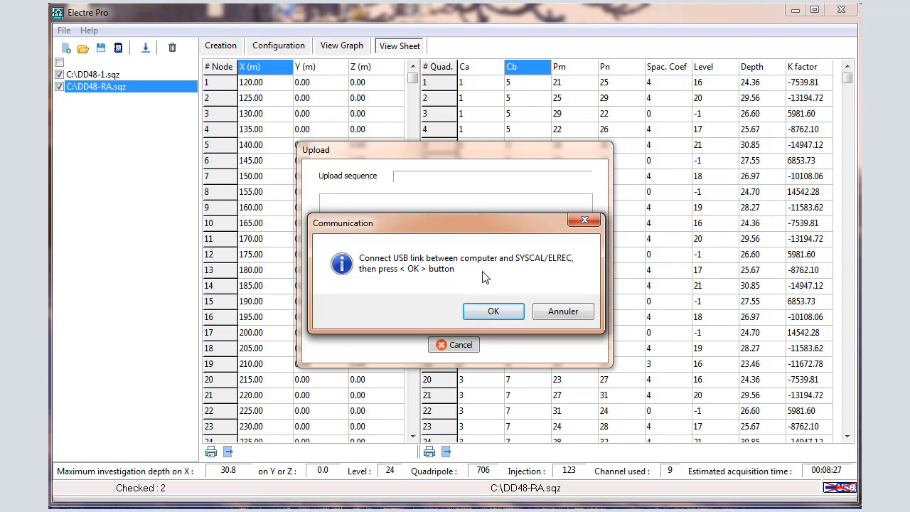
mouse_move(494, 312)
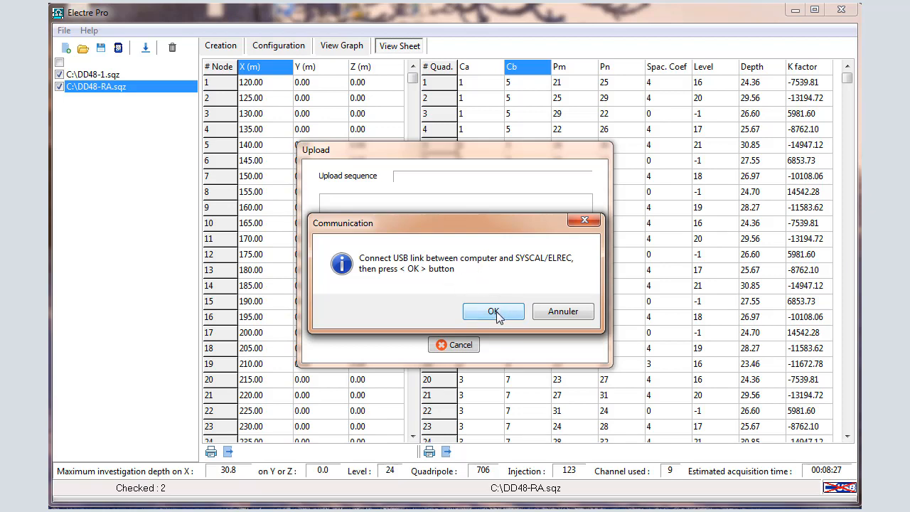